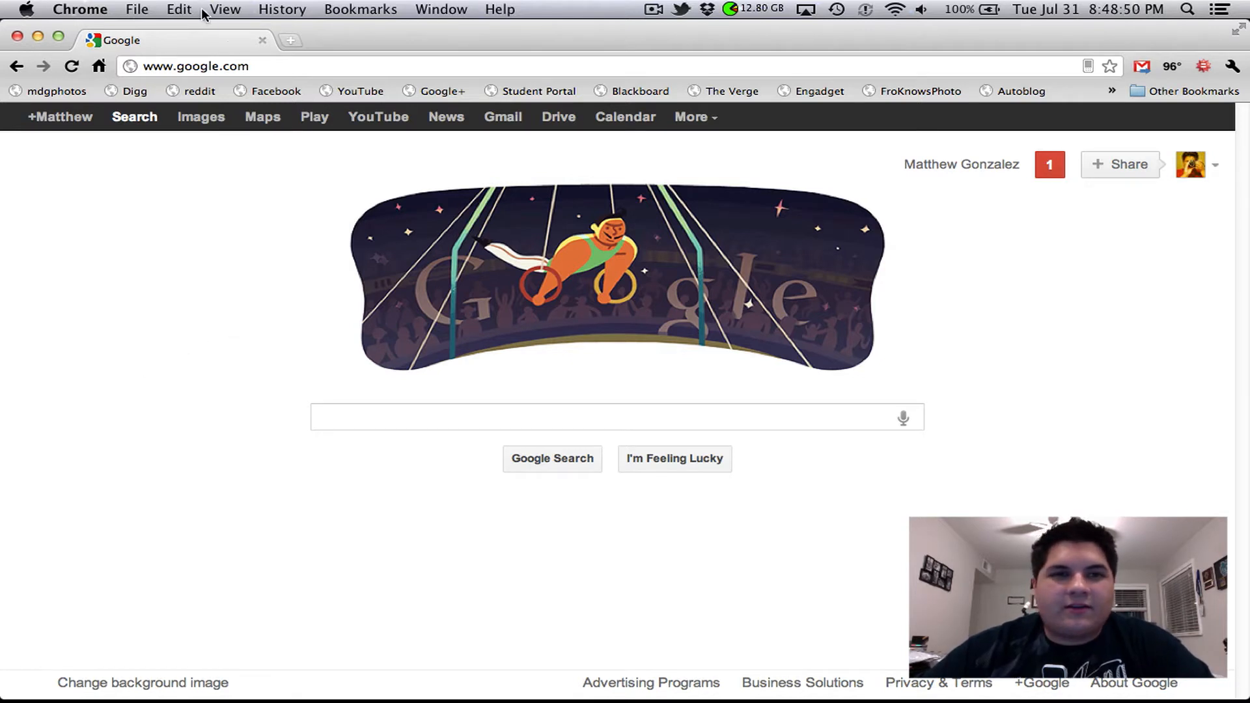
Open blank new tabs beside the Google tab in Chrome.
click(484, 40)
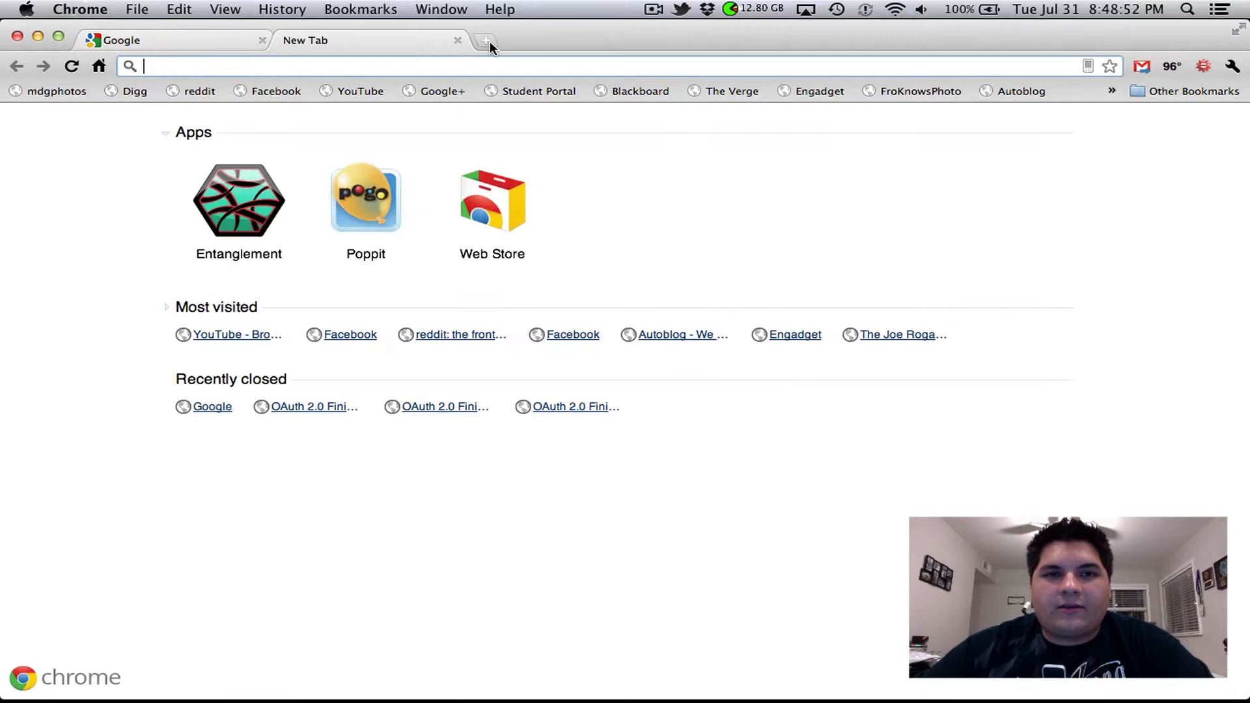
click(485, 40)
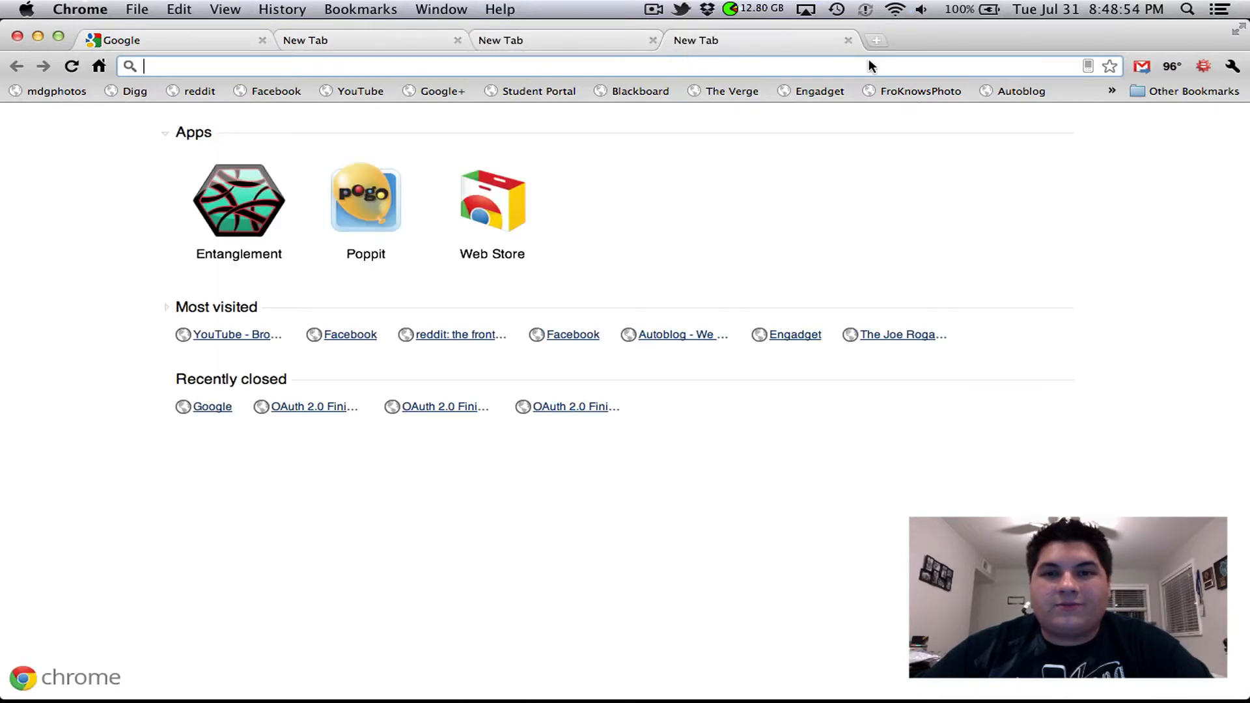
click(874, 40)
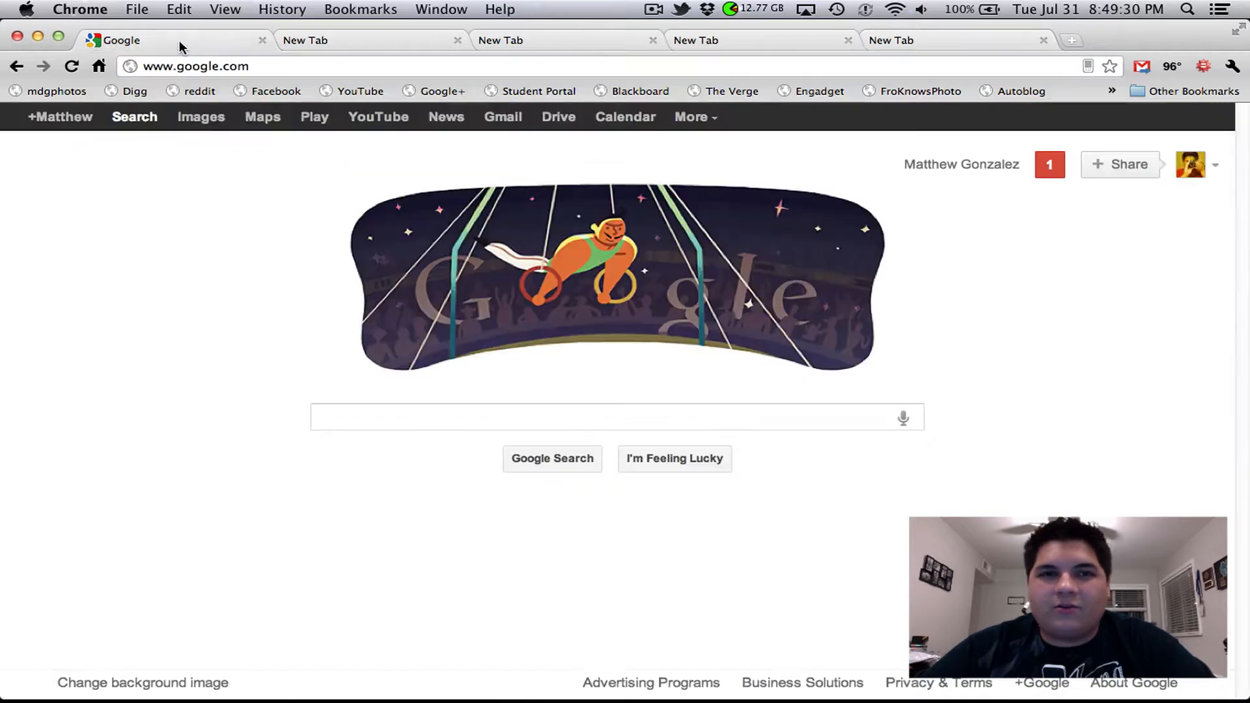
Load apple.com in the first tab and scroll down and back up the page.
text(apple.com)
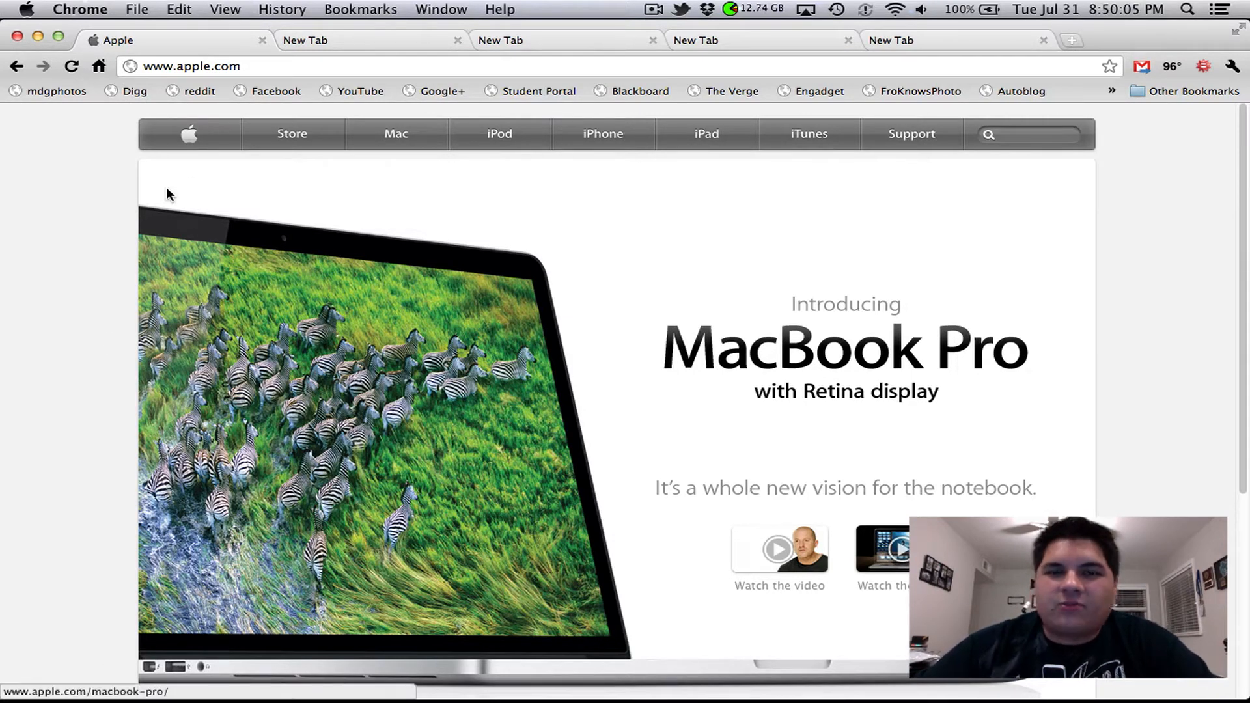
mouse_move(77, 230)
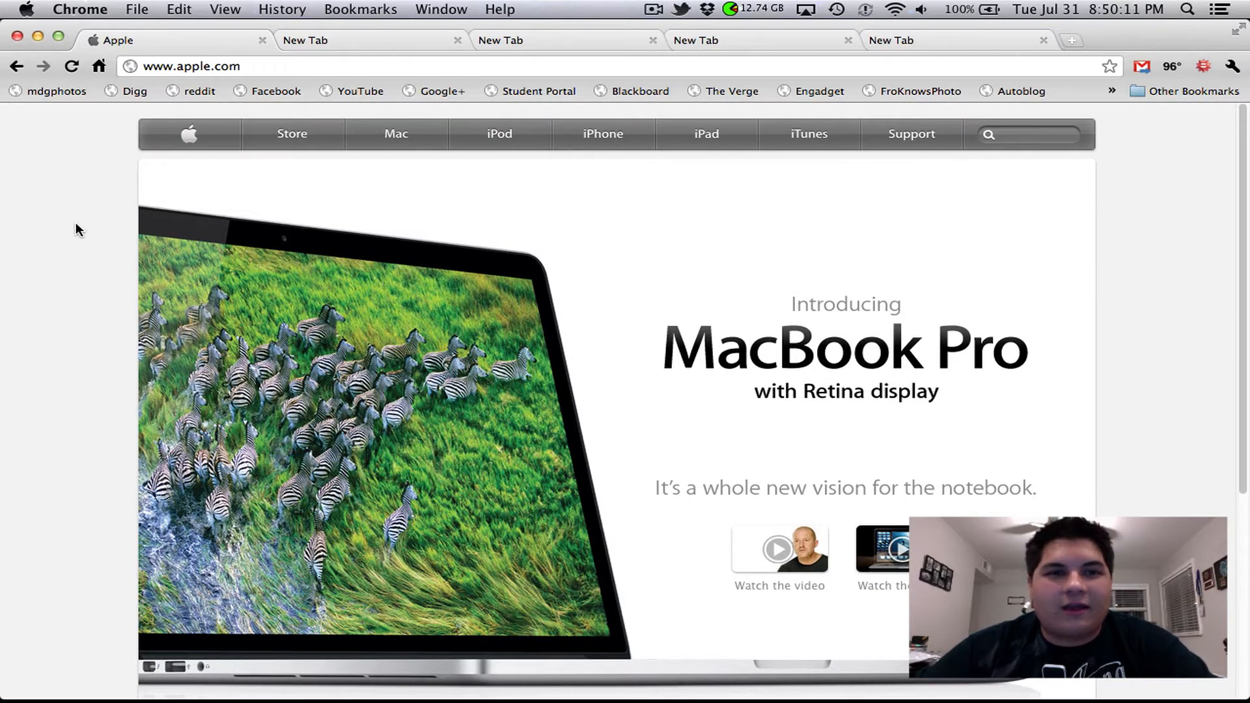
scroll(down, 3)
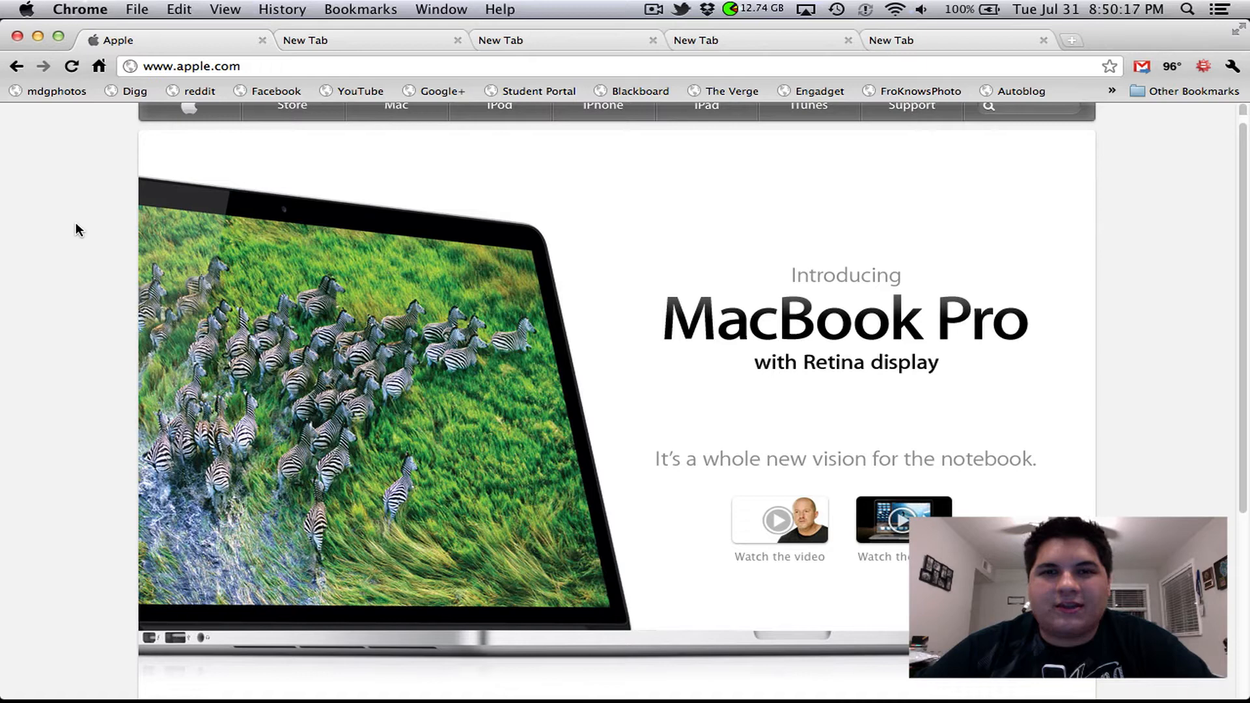
scroll(up, 3)
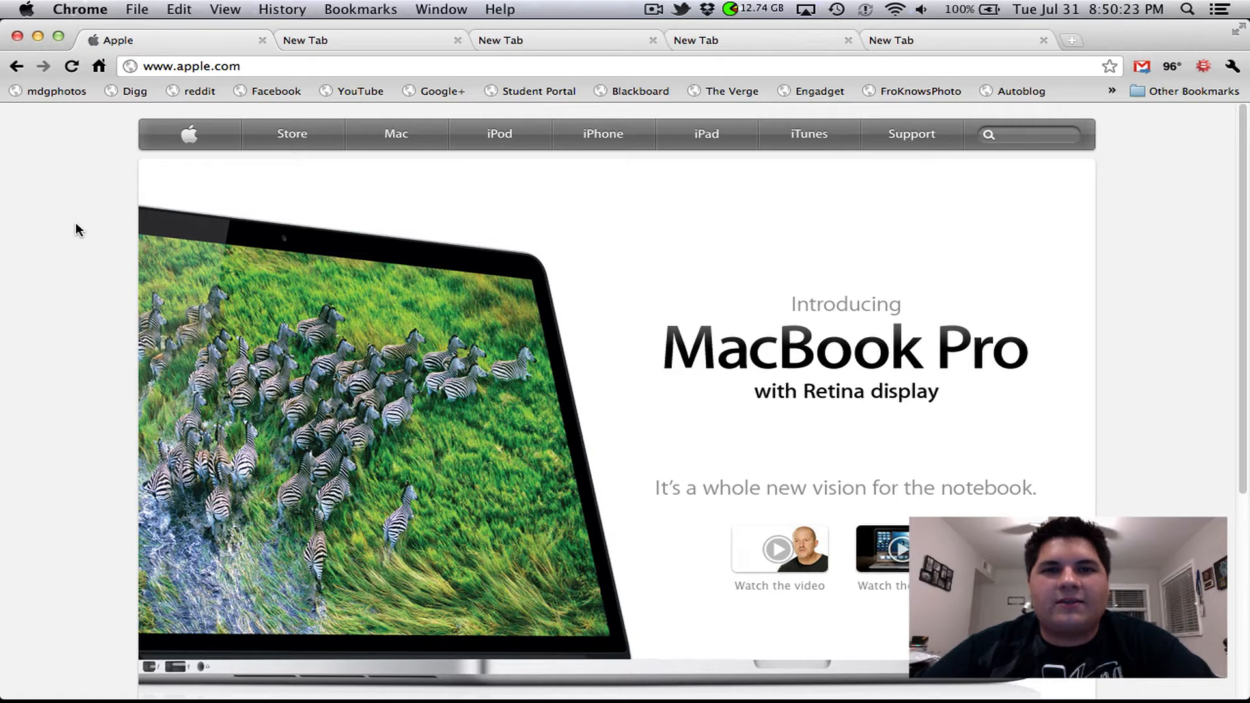
mouse_move(146, 238)
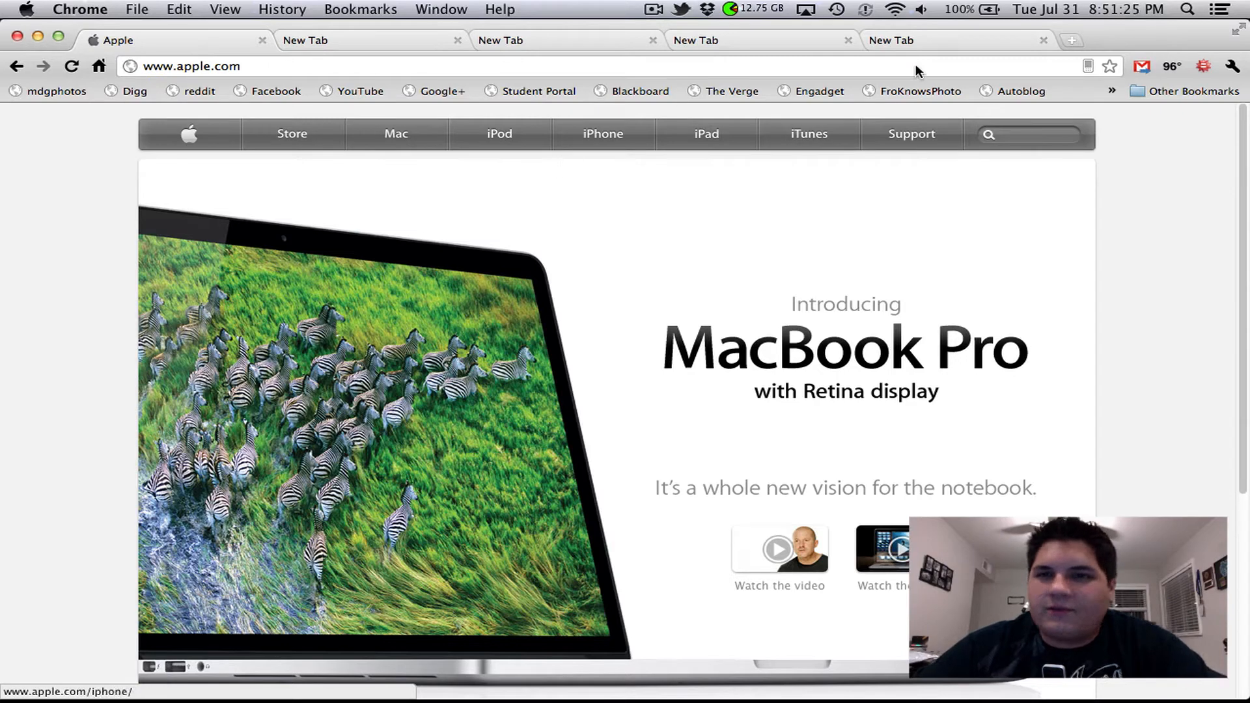
mouse_move(975, 62)
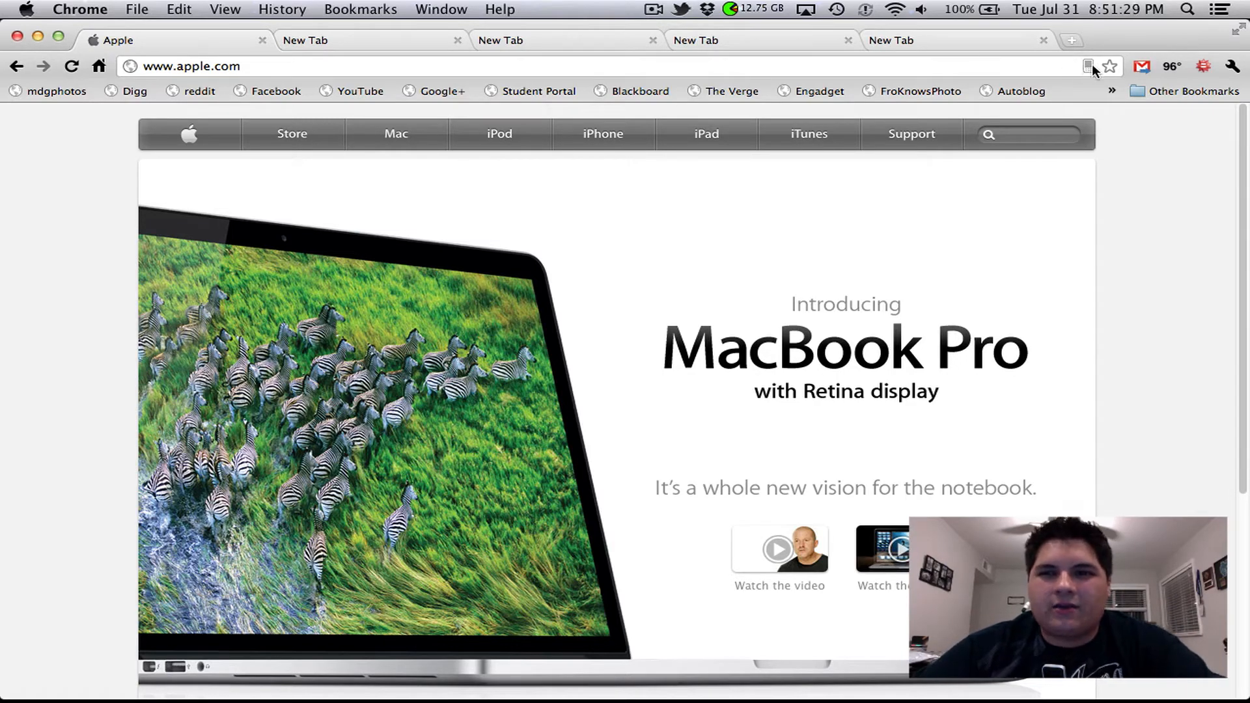
Send the Apple page to a mobile device via the Chrome to Mobile icon.
click(1090, 66)
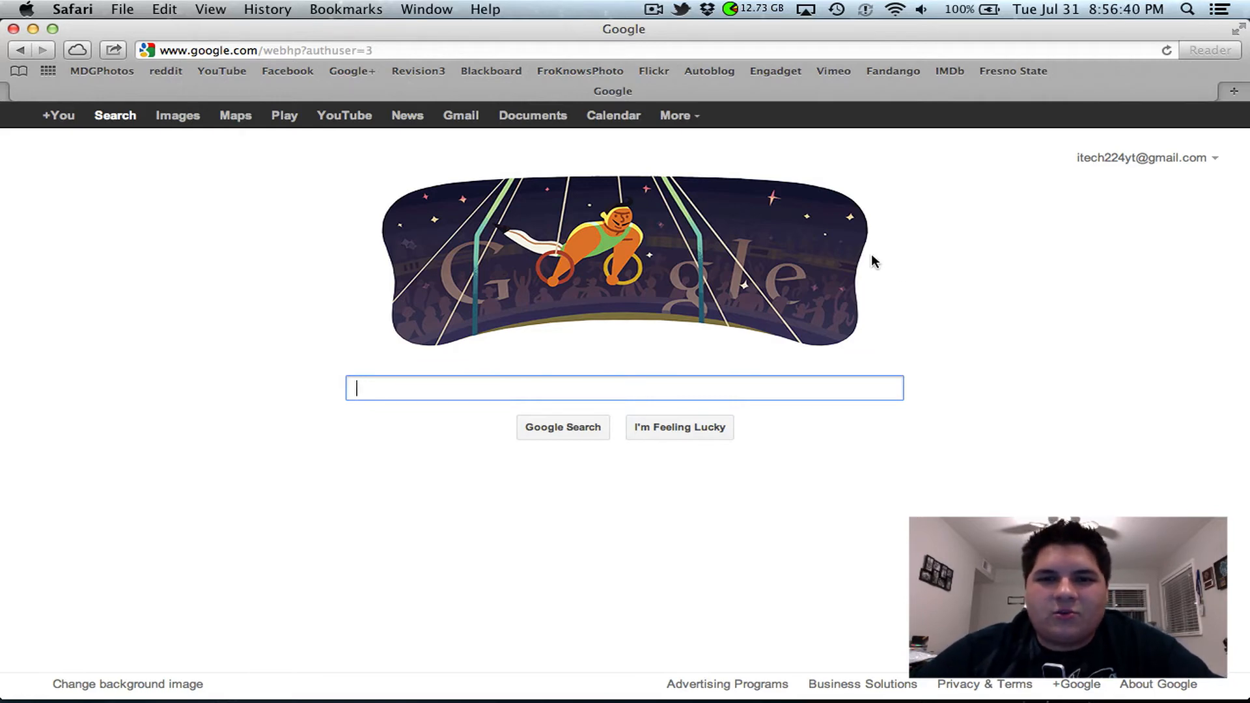
scroll(down, 3)
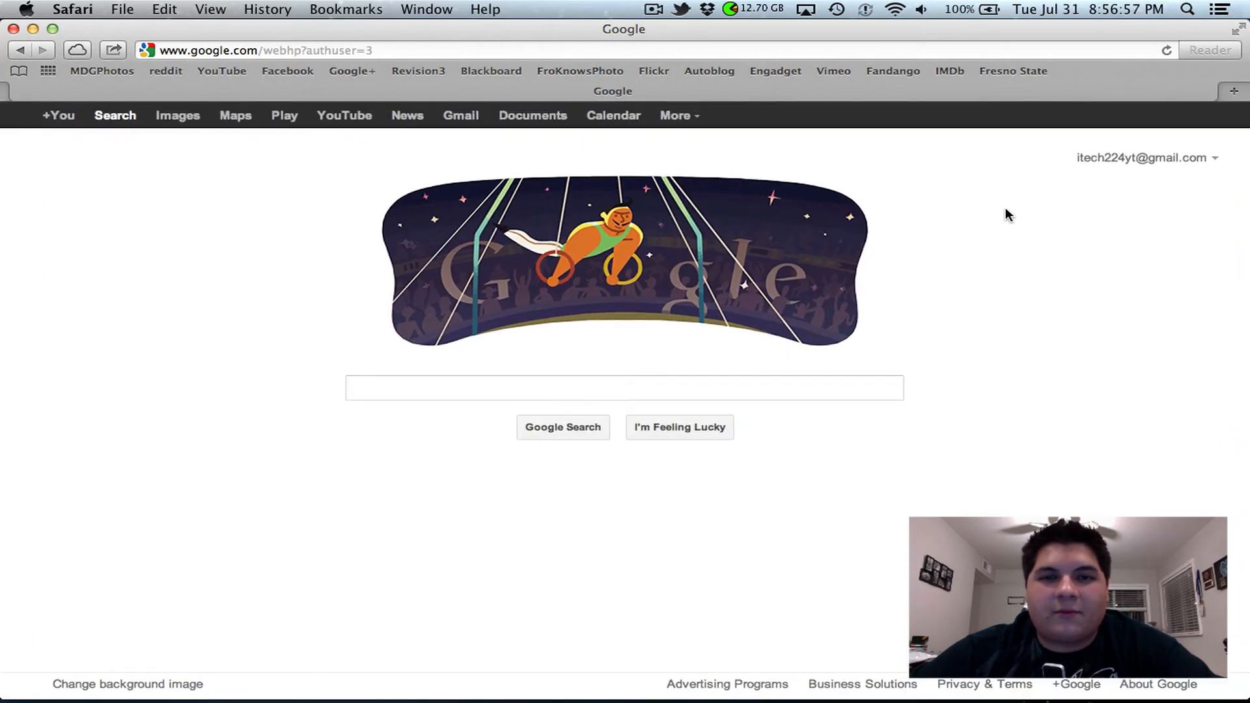
mouse_move(1198, 111)
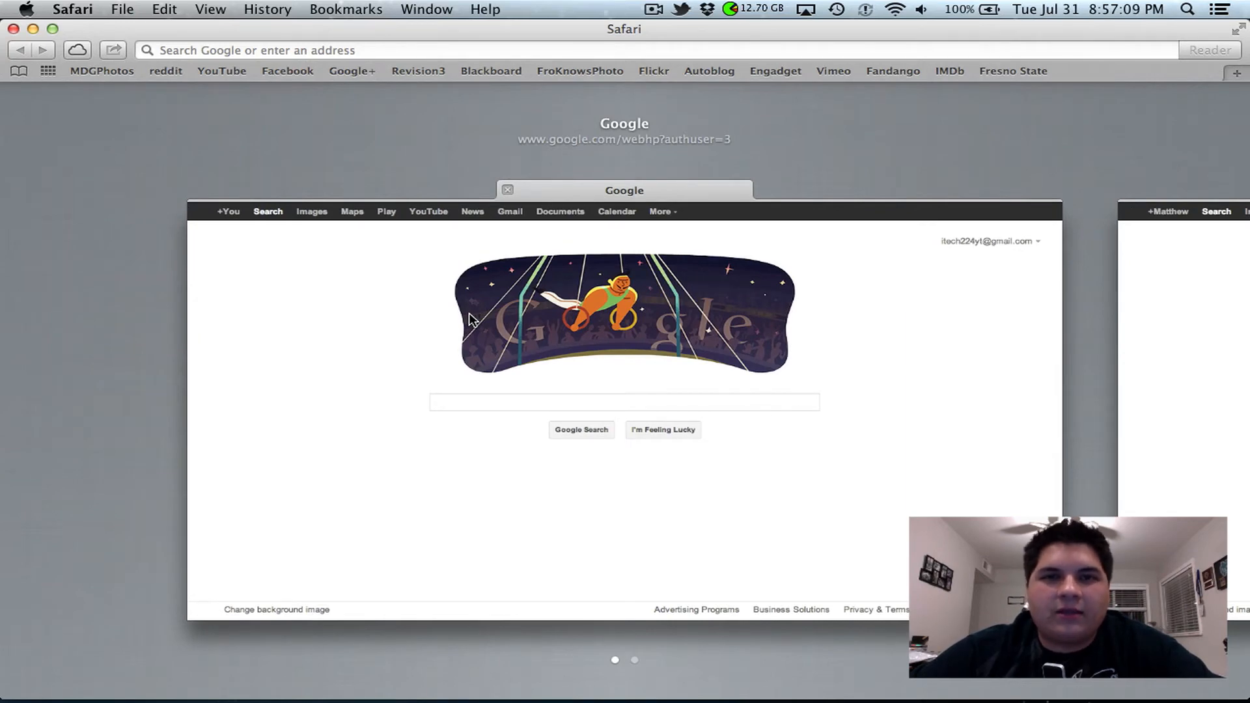
mouse_move(164, 347)
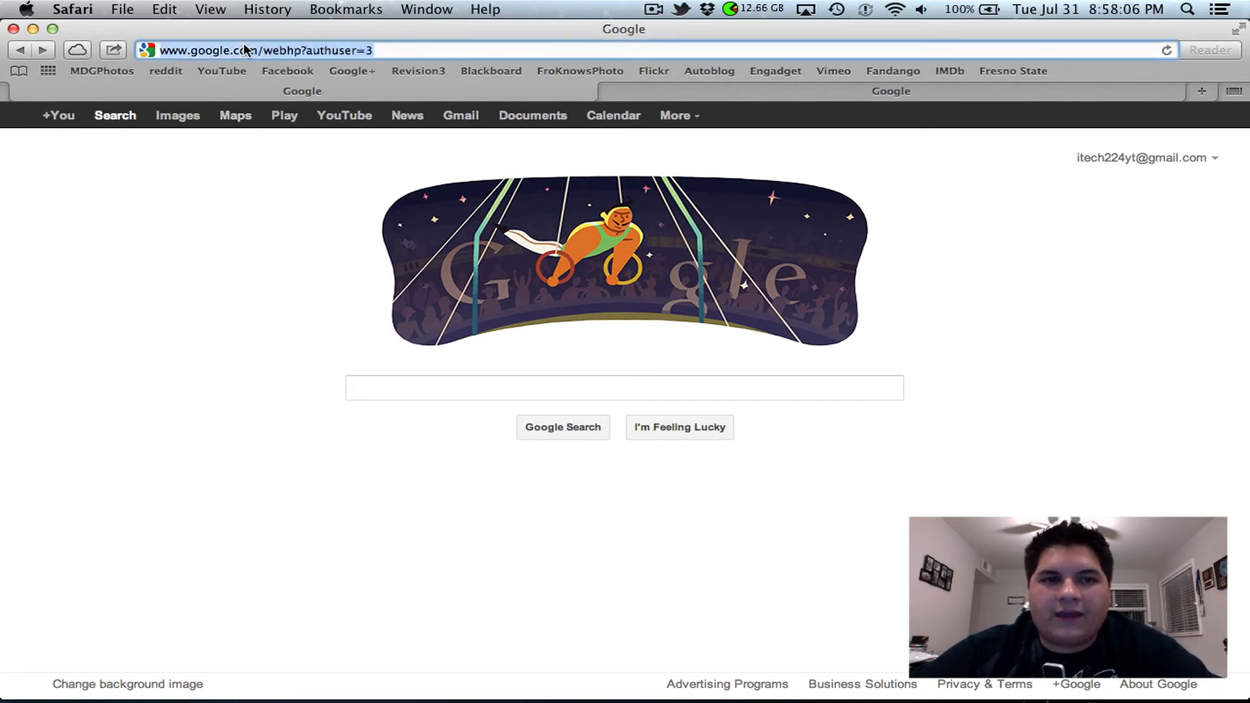
Enter apple.com in Safari's address bar to load Apple's homepage.
text(apple.com)
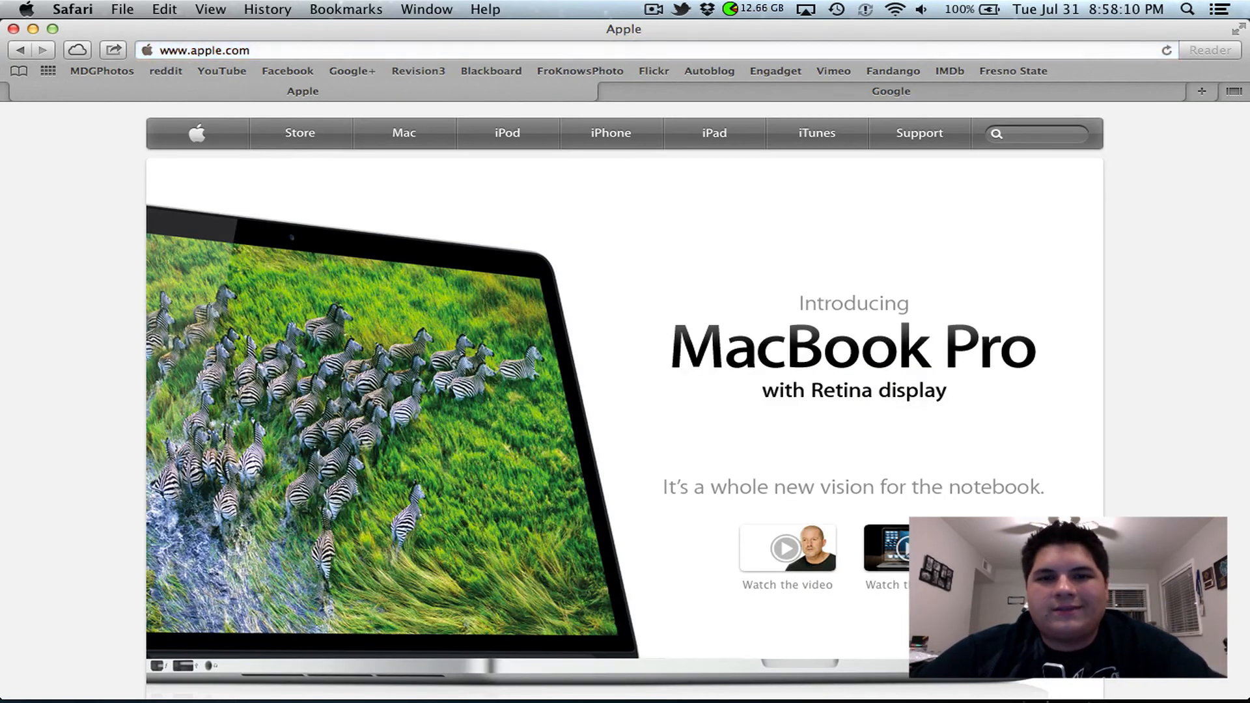
mouse_move(68, 328)
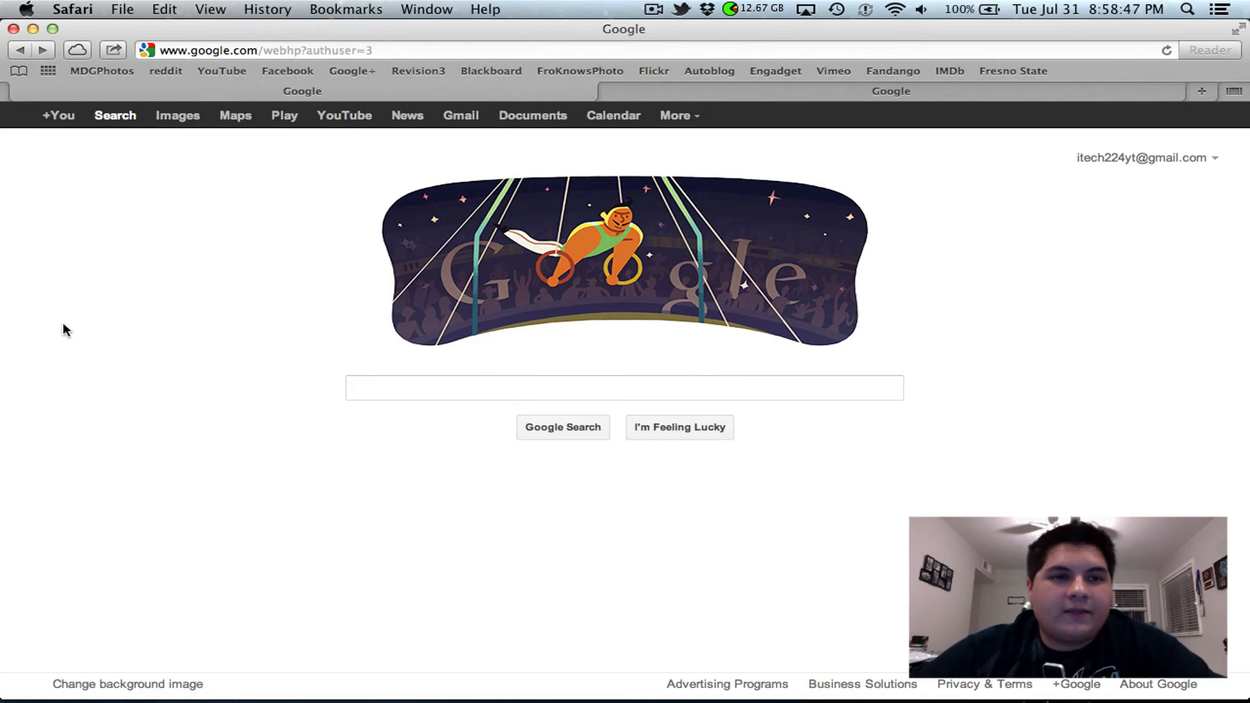
mouse_move(185, 192)
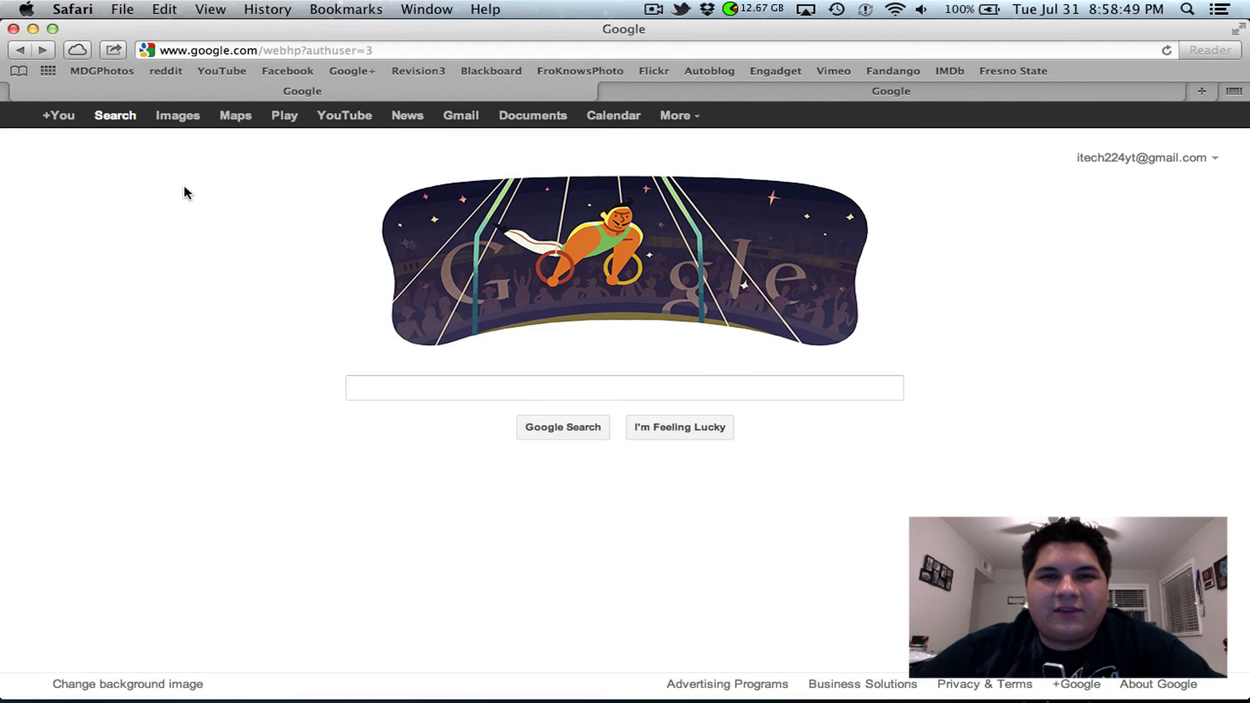
Open the iPad's Apple page from the iCloud Tabs list.
click(77, 49)
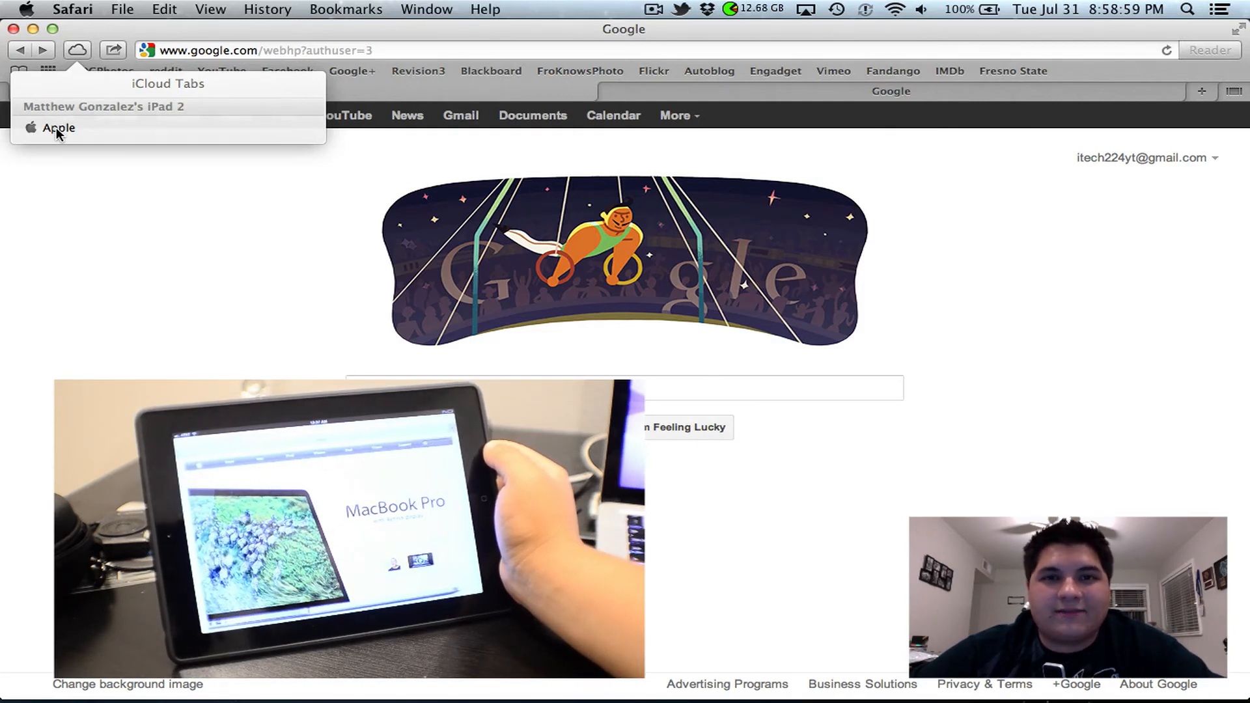
click(56, 128)
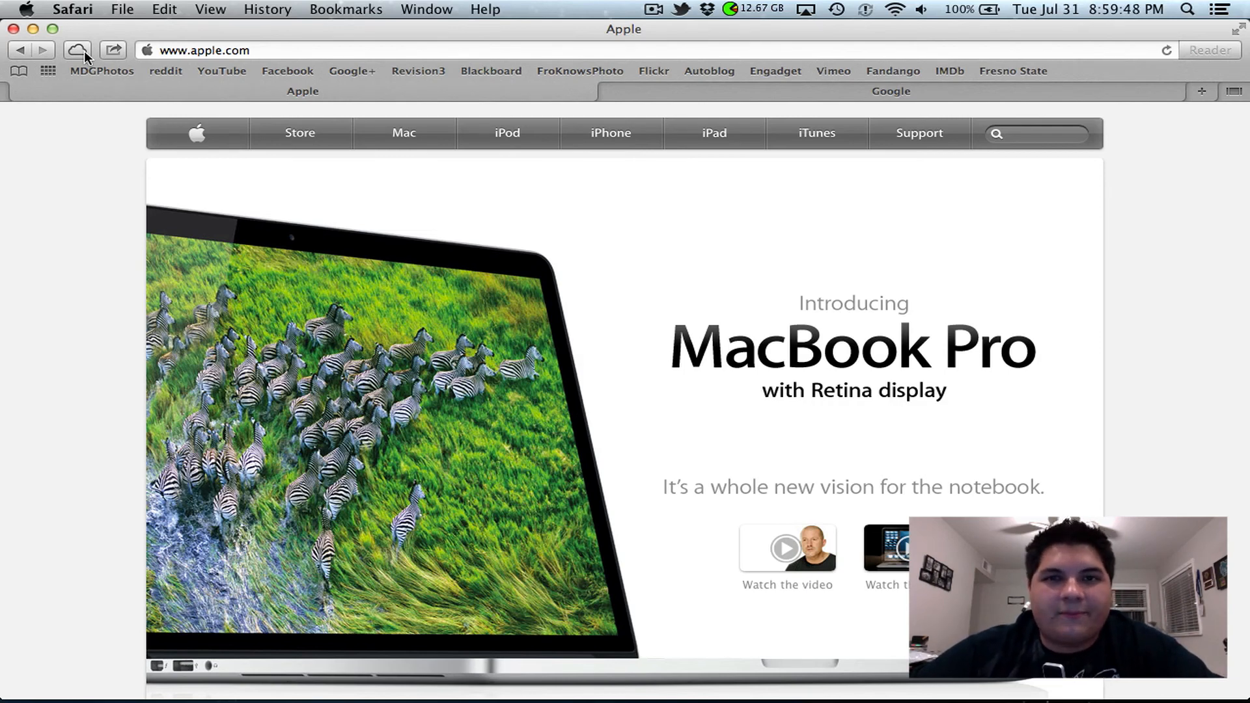
mouse_move(56, 230)
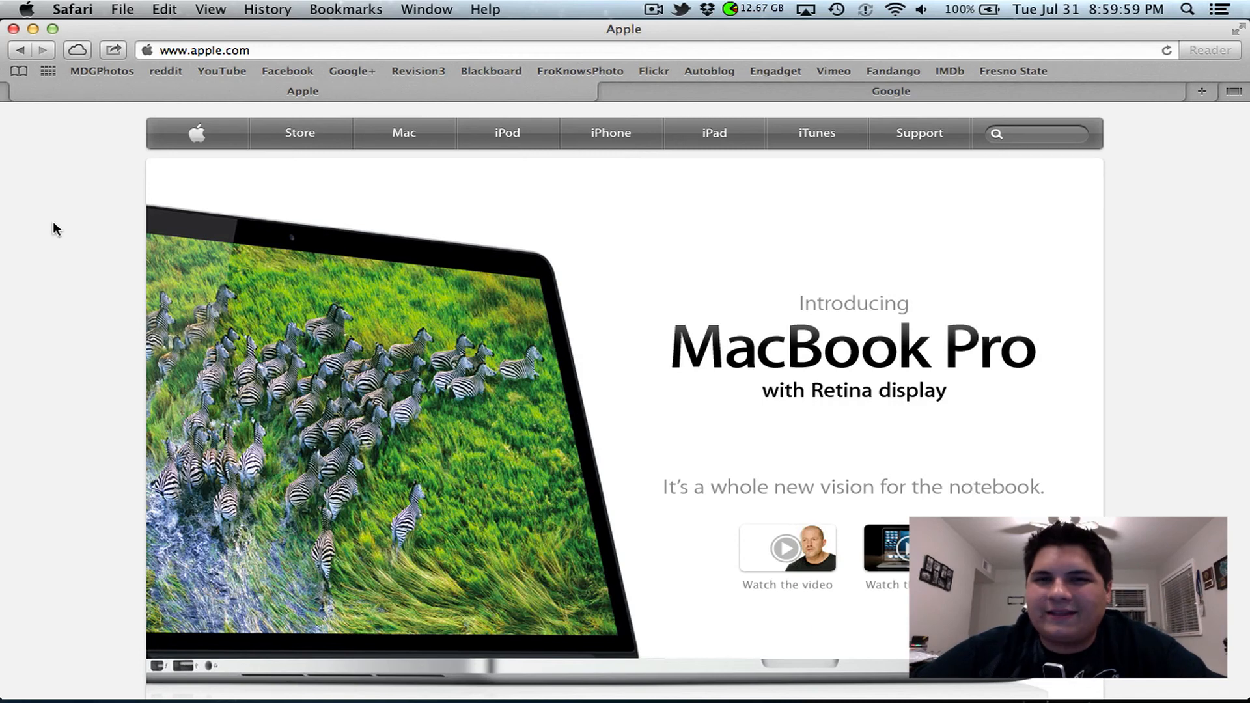